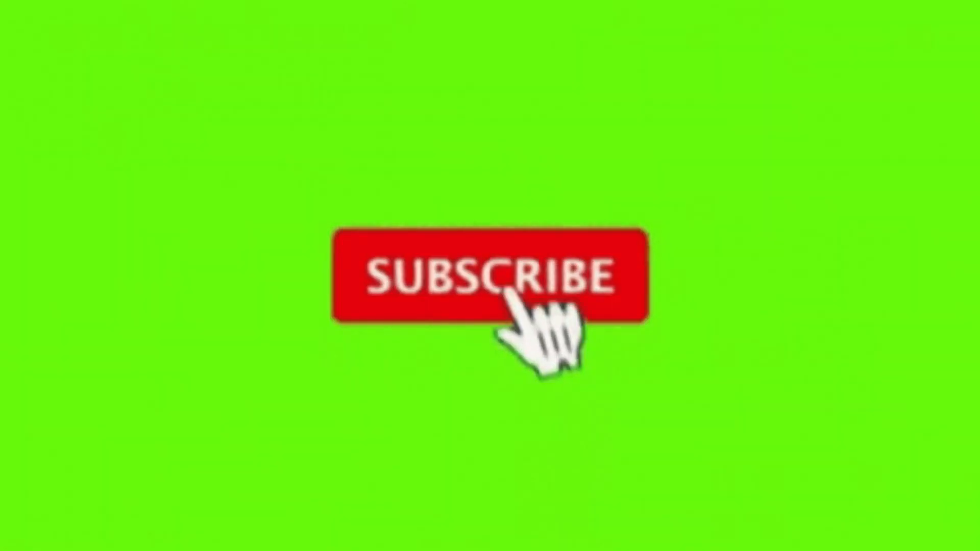
Step: Activate the Subscribe button so it turns into the grey Subscribed button with logo and bell
left_click(491, 277)
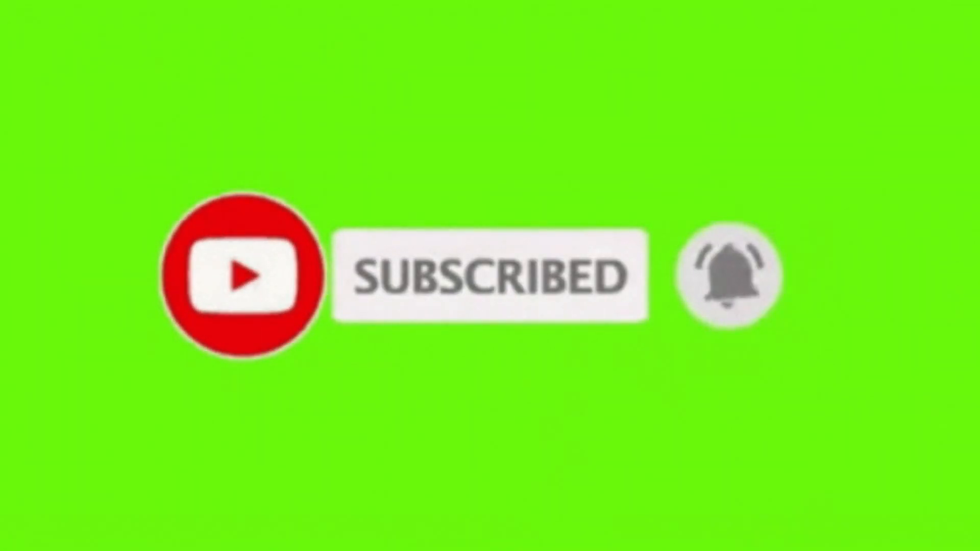